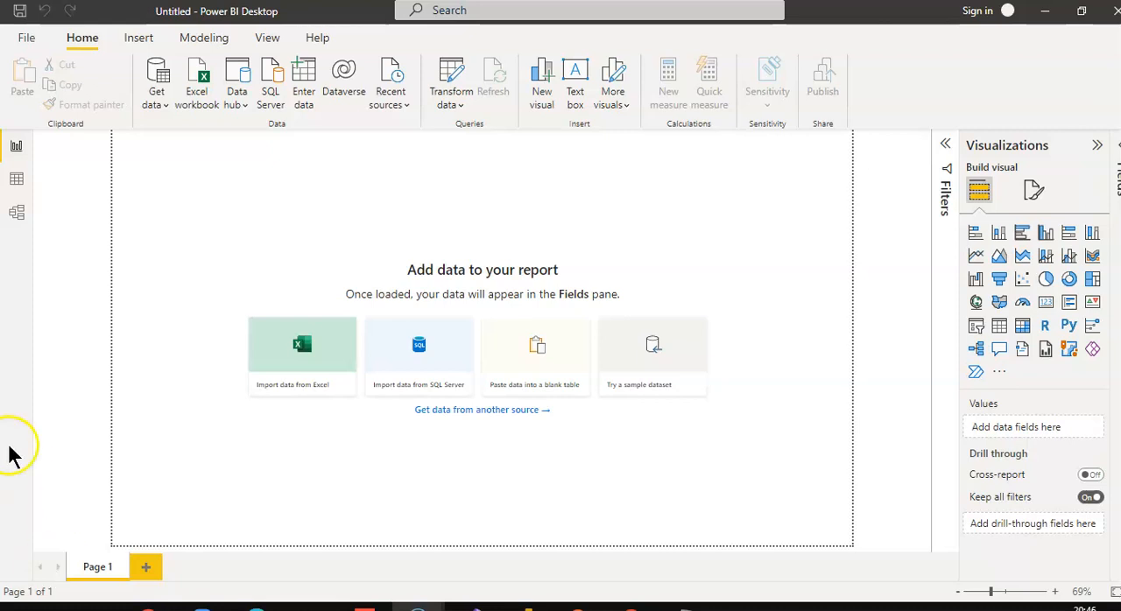
{"action": "mouse_move", "coordinate": [28, 39]}
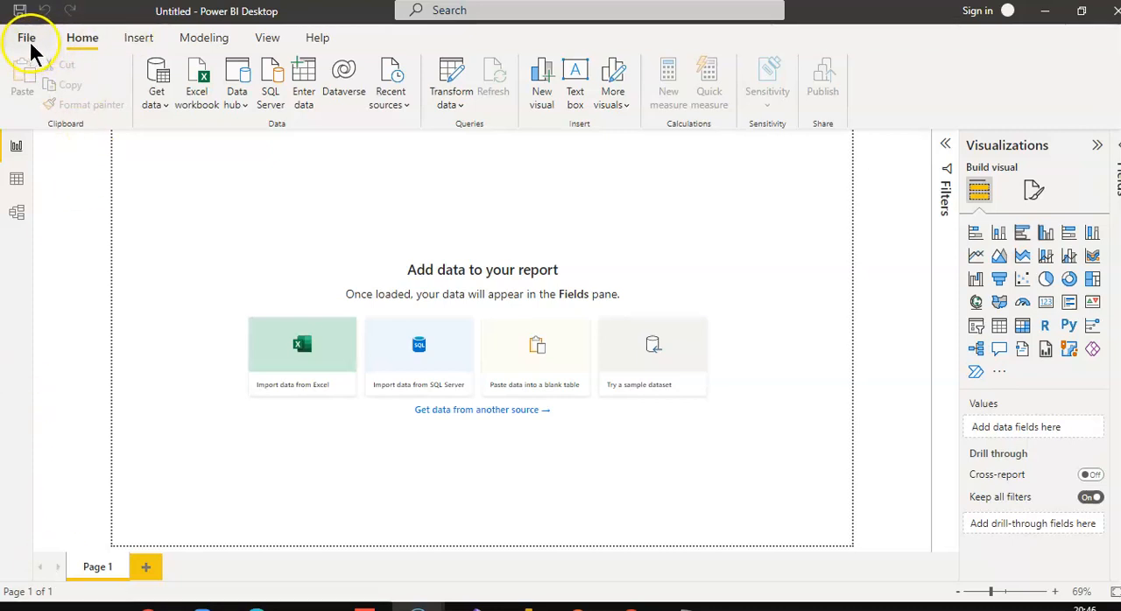
Step: Begin reaching the Options window from the File menu
{"action": "left_click", "coordinate": [27, 38]}
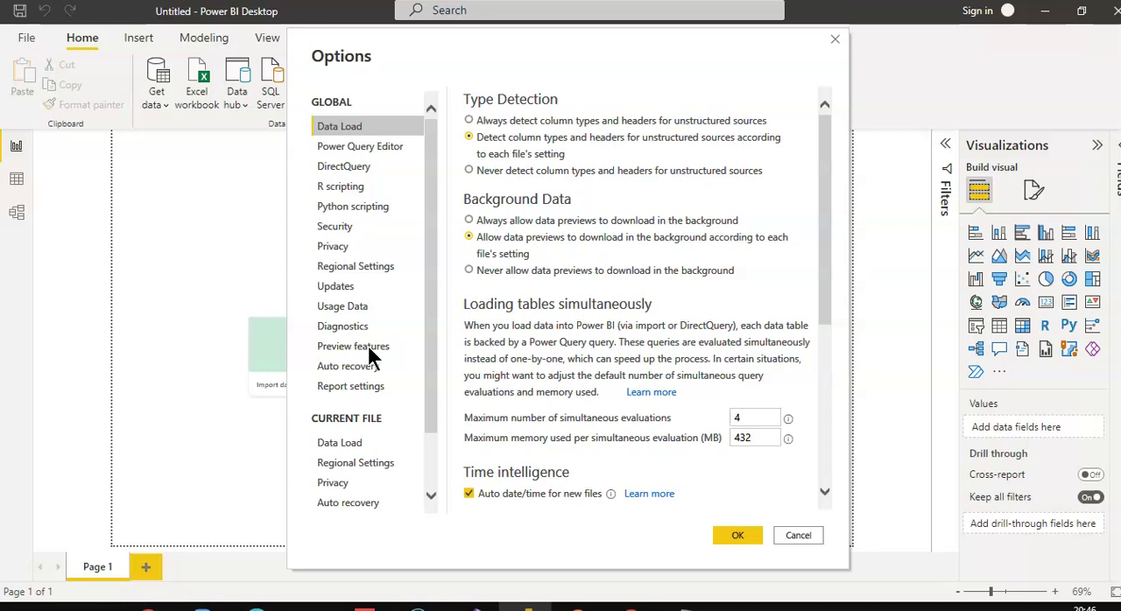
Step: Enable 'Use Map and Filled Map visuals' under Security and confirm with OK
{"action": "left_click", "coordinate": [334, 226]}
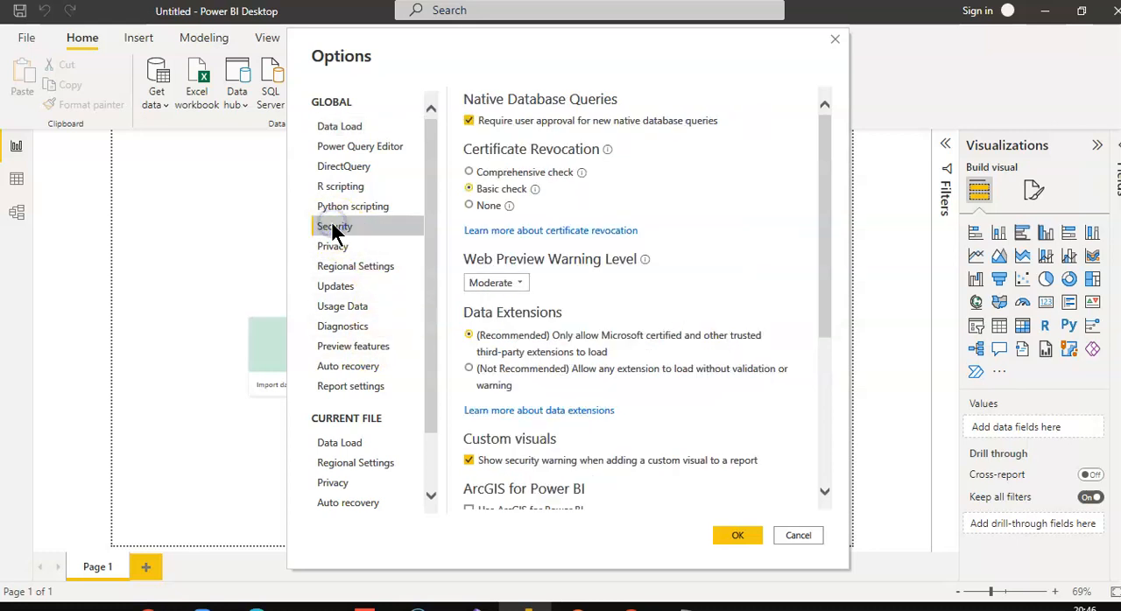
{"action": "scroll", "scroll_direction": "down", "scroll_amount": 3}
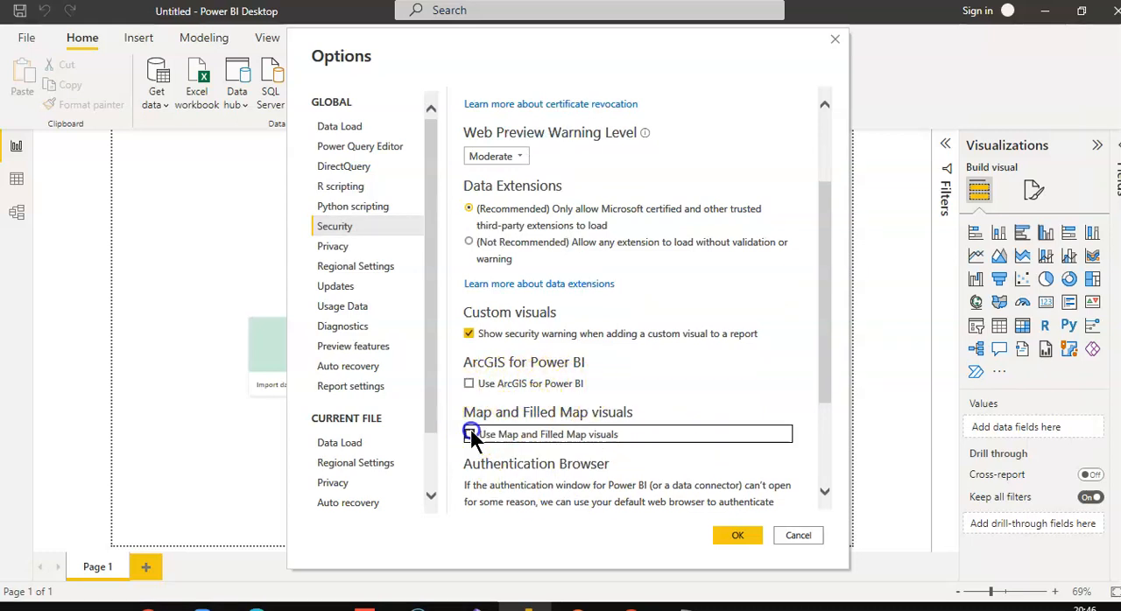
{"action": "left_click", "coordinate": [469, 434]}
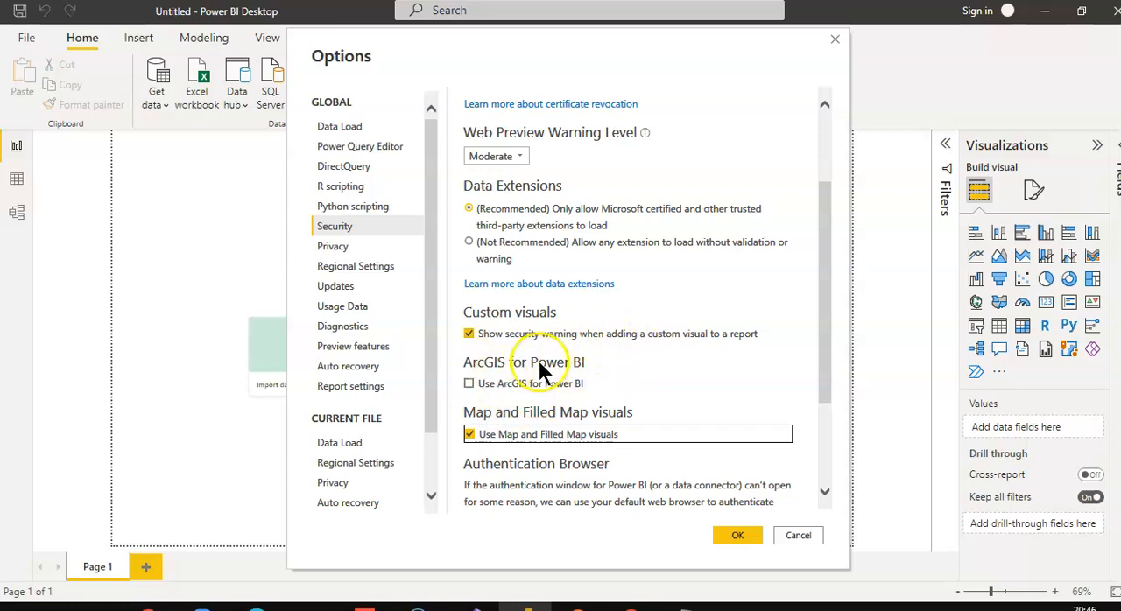
{"action": "mouse_move", "coordinate": [532, 448]}
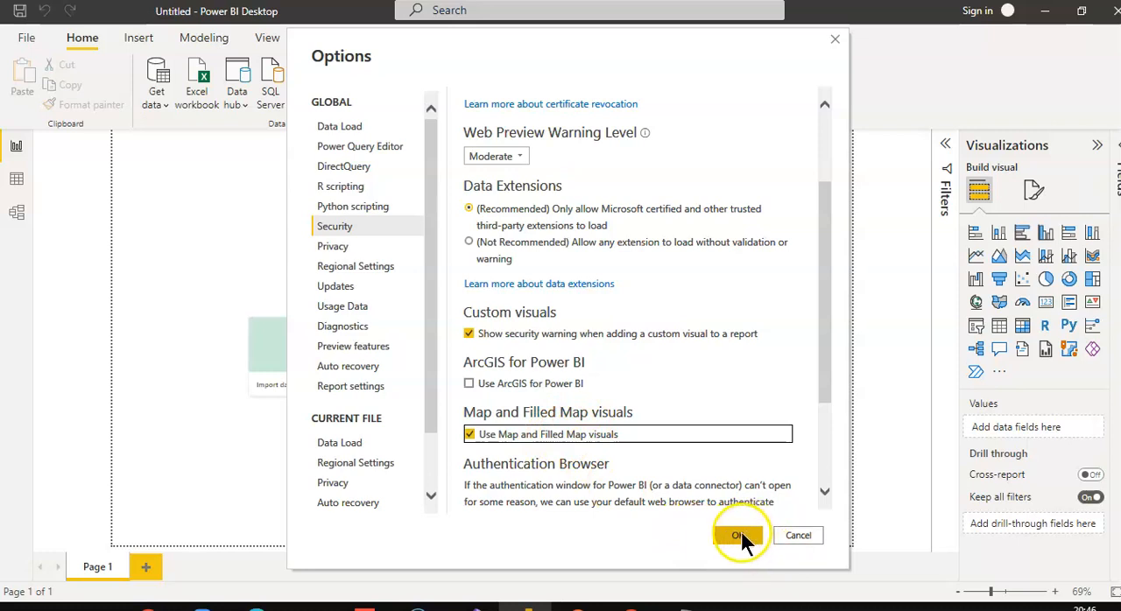
{"action": "left_click", "coordinate": [739, 536]}
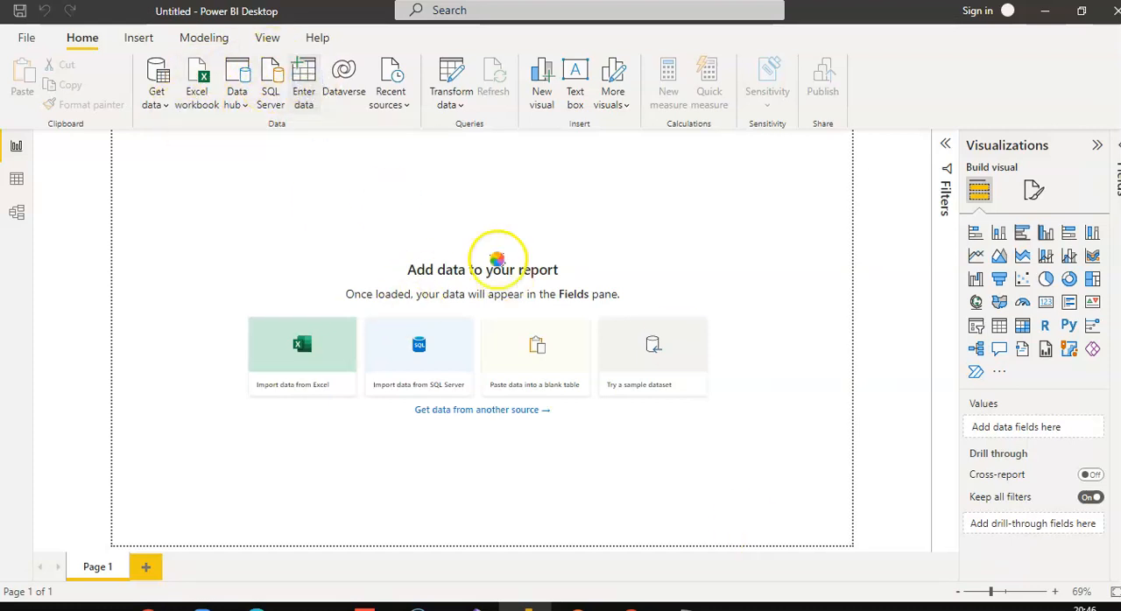
Step: Start a new Enter data table and rename Column1 to States
{"action": "left_click", "coordinate": [536, 355]}
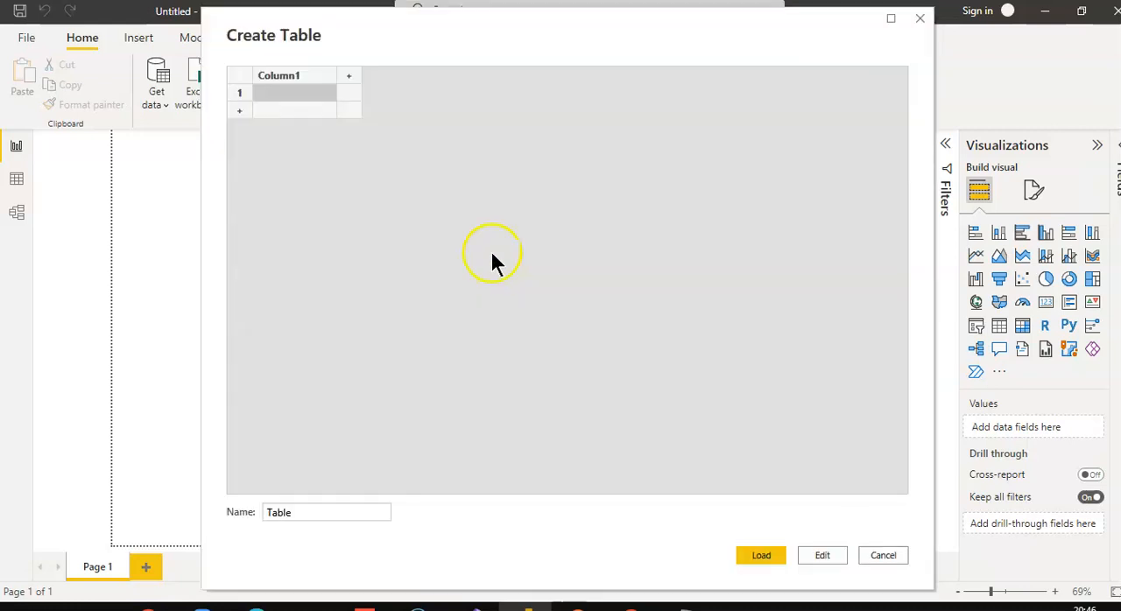
{"action": "double_click", "coordinate": [280, 75]}
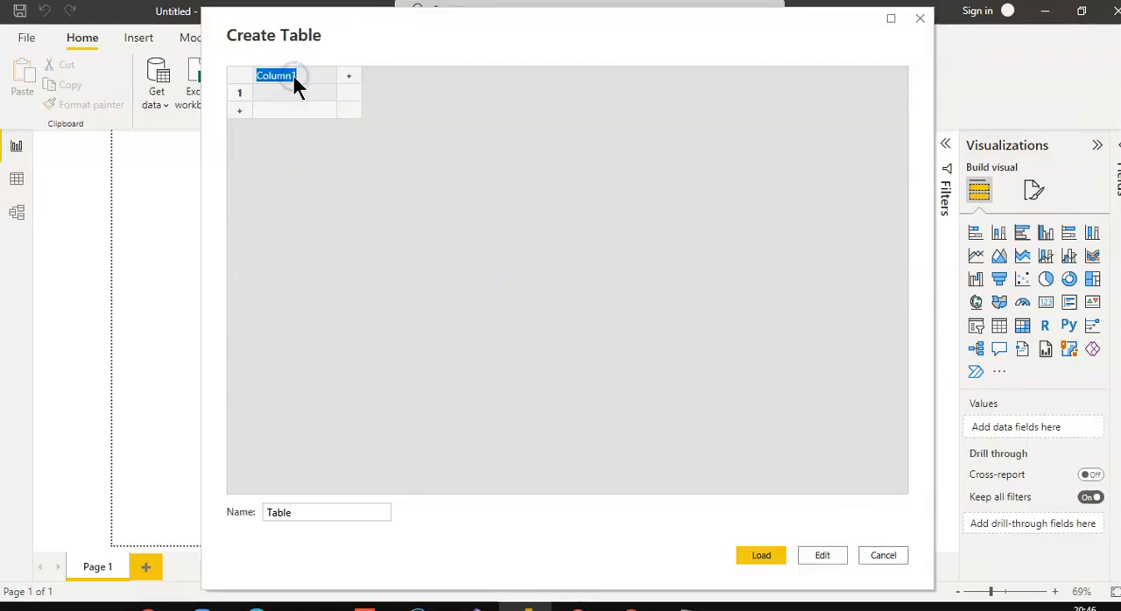
{"action": "type", "text": "States"}
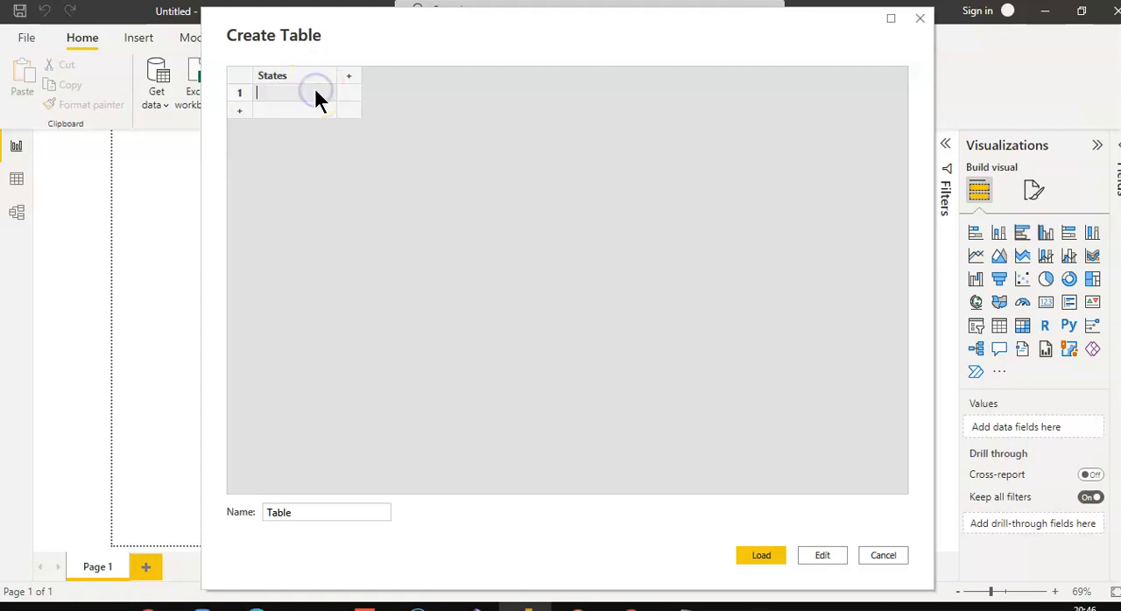
Step: Enter the rows Maharashtra, Gujrat, Punjab, West Bengal and Assam in the States column
{"action": "type", "text": "Maharas"}
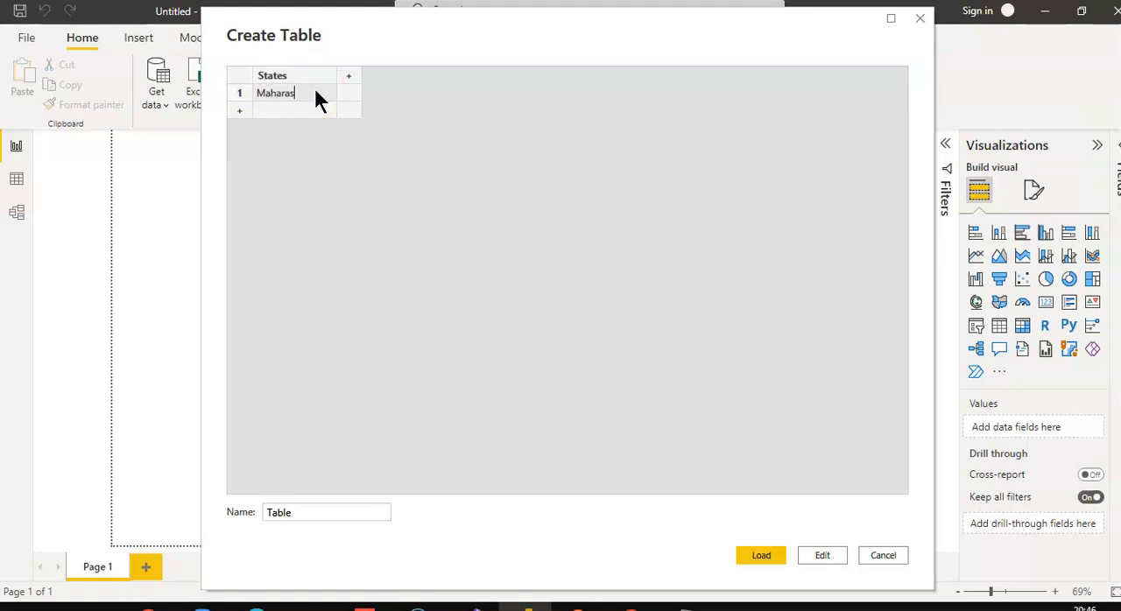
{"action": "type", "text": "htra"}
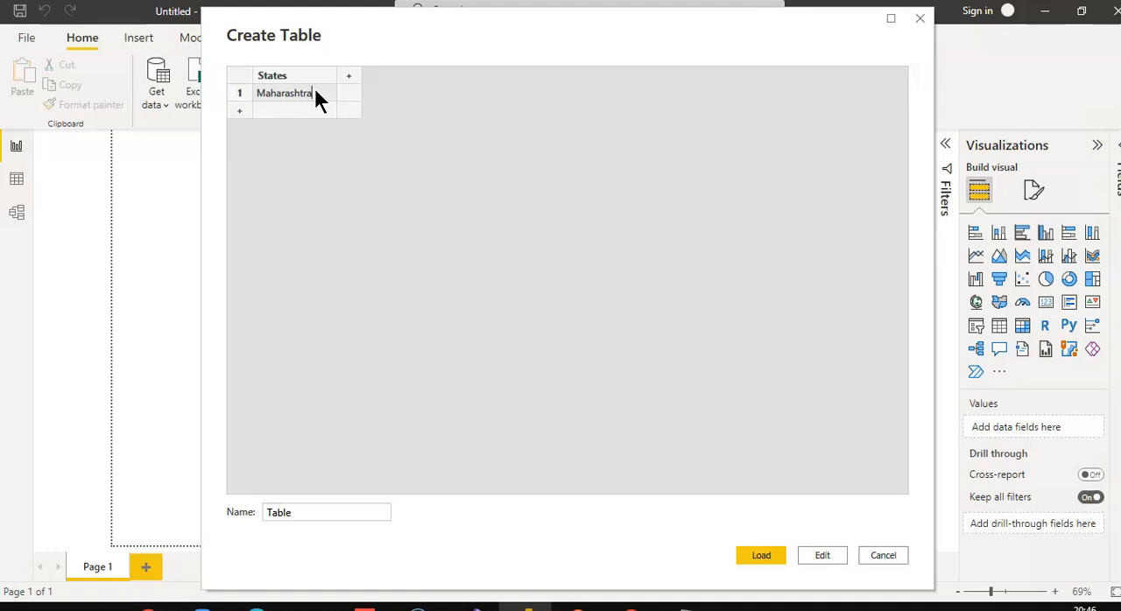
{"action": "left_click", "coordinate": [284, 110]}
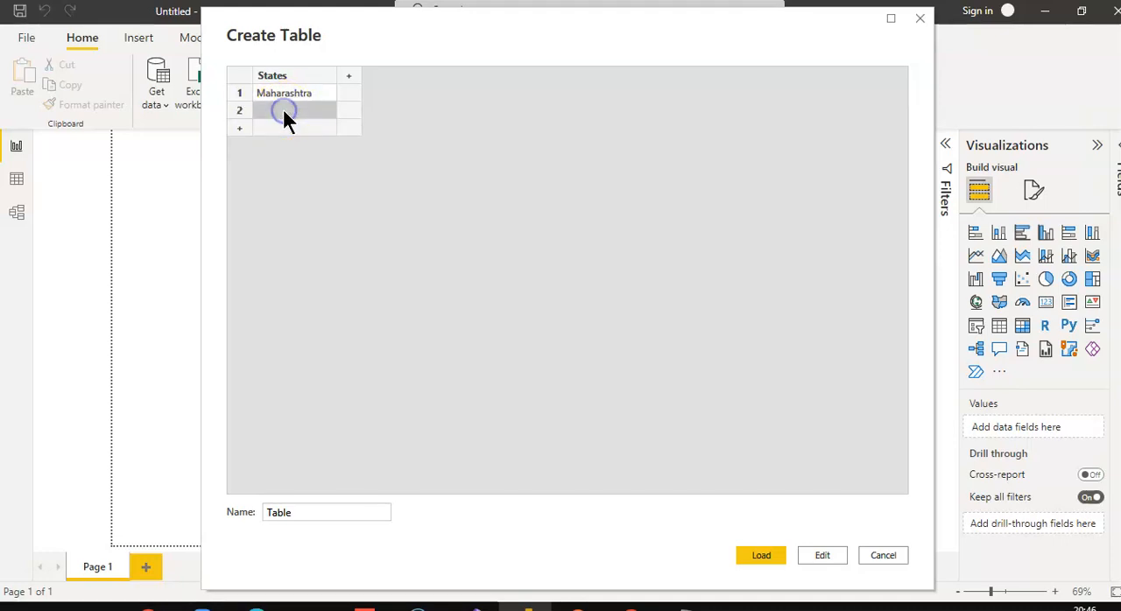
{"action": "left_click", "coordinate": [294, 108]}
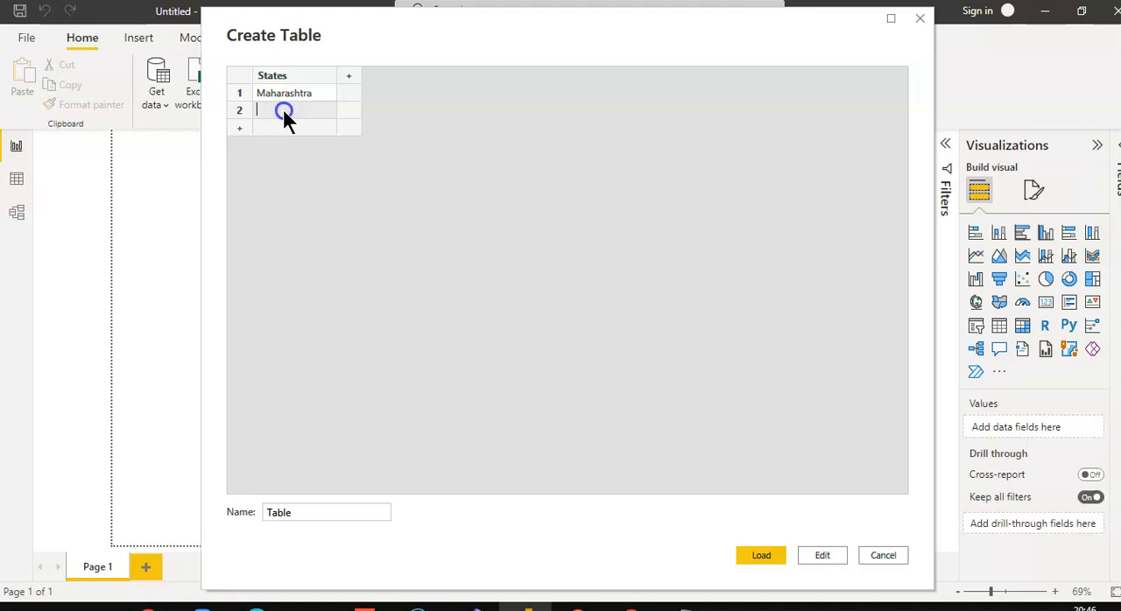
{"action": "type", "text": "Gujrat"}
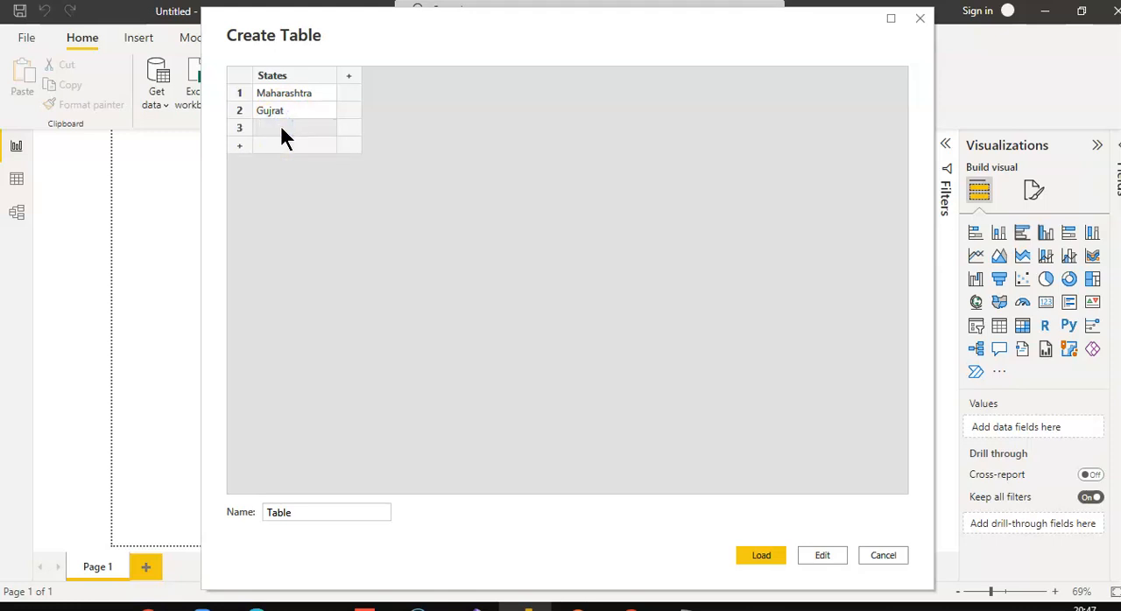
{"action": "type", "text": "Punjab"}
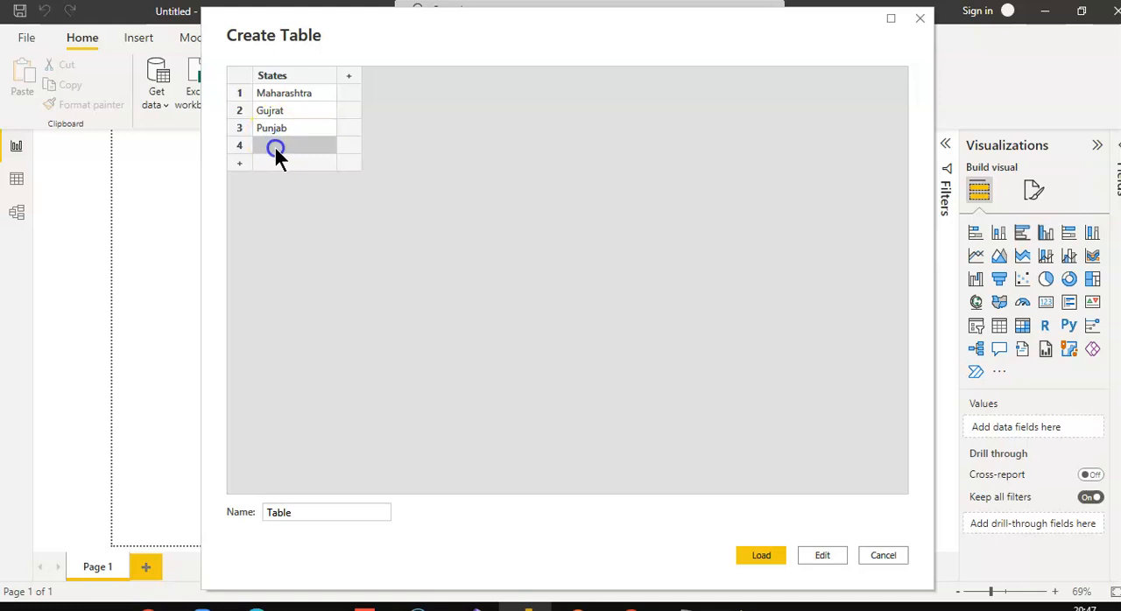
{"action": "type", "text": "West Bengal"}
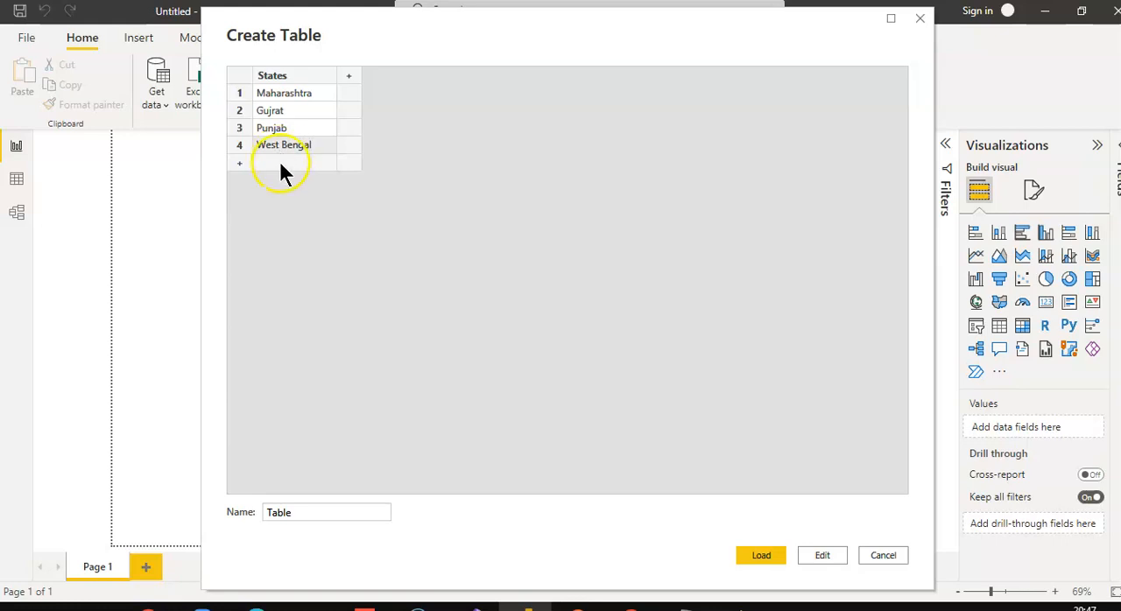
{"action": "type", "text": "Assam"}
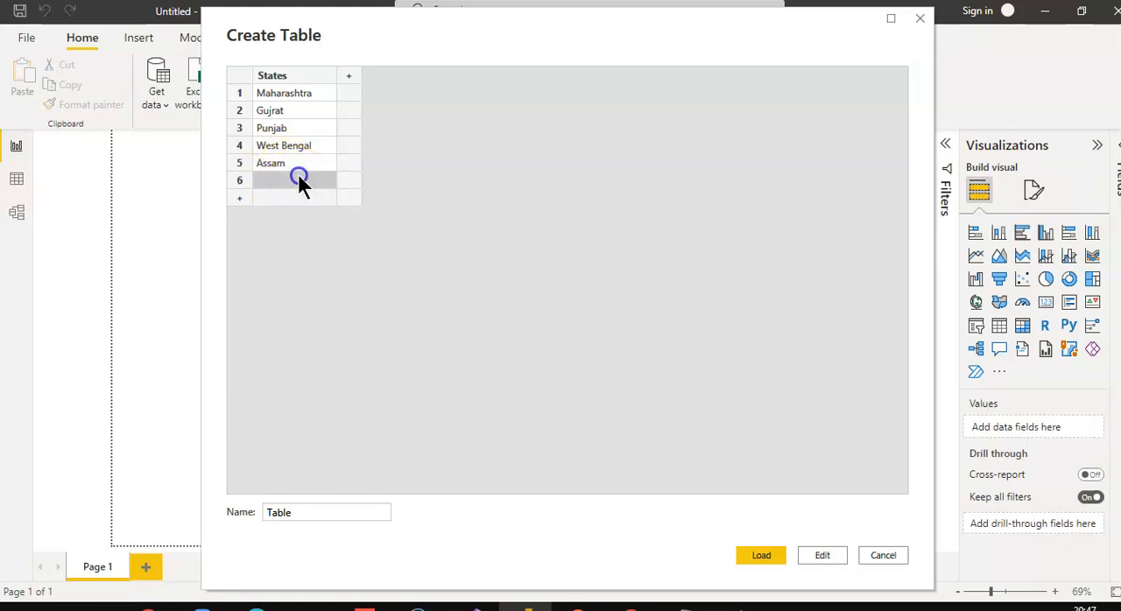
{"action": "mouse_move", "coordinate": [989, 448]}
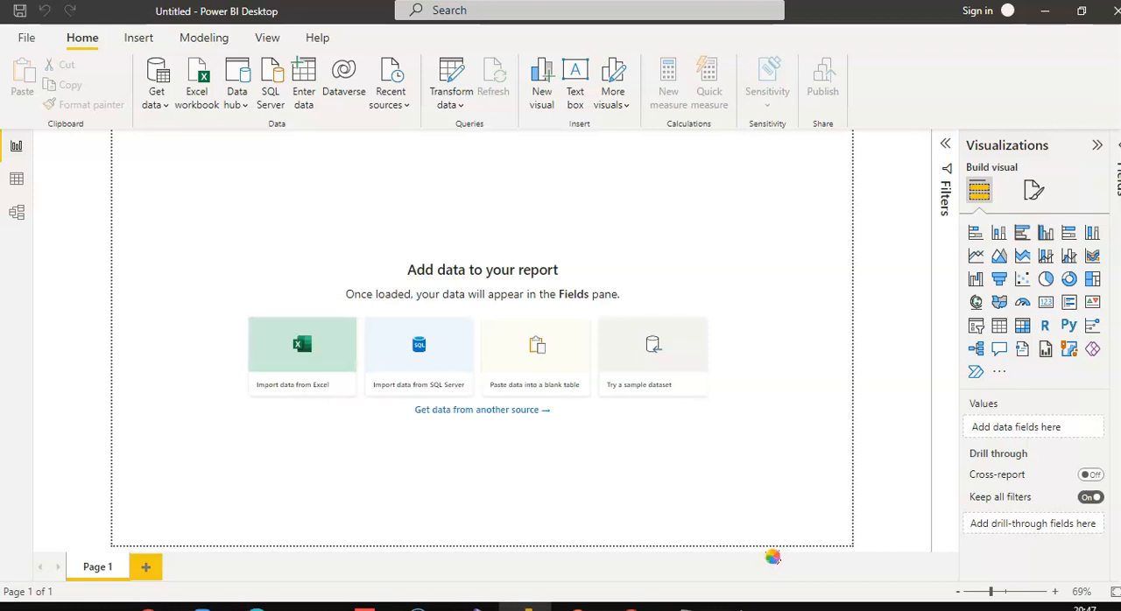
{"action": "mouse_move", "coordinate": [778, 567]}
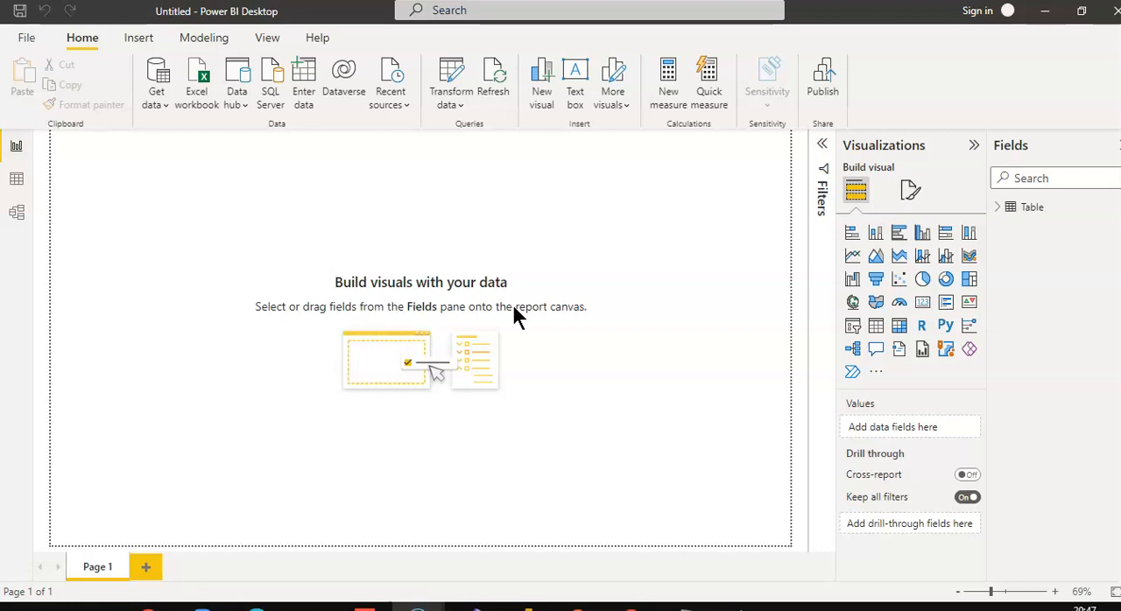
{"action": "mouse_move", "coordinate": [898, 301]}
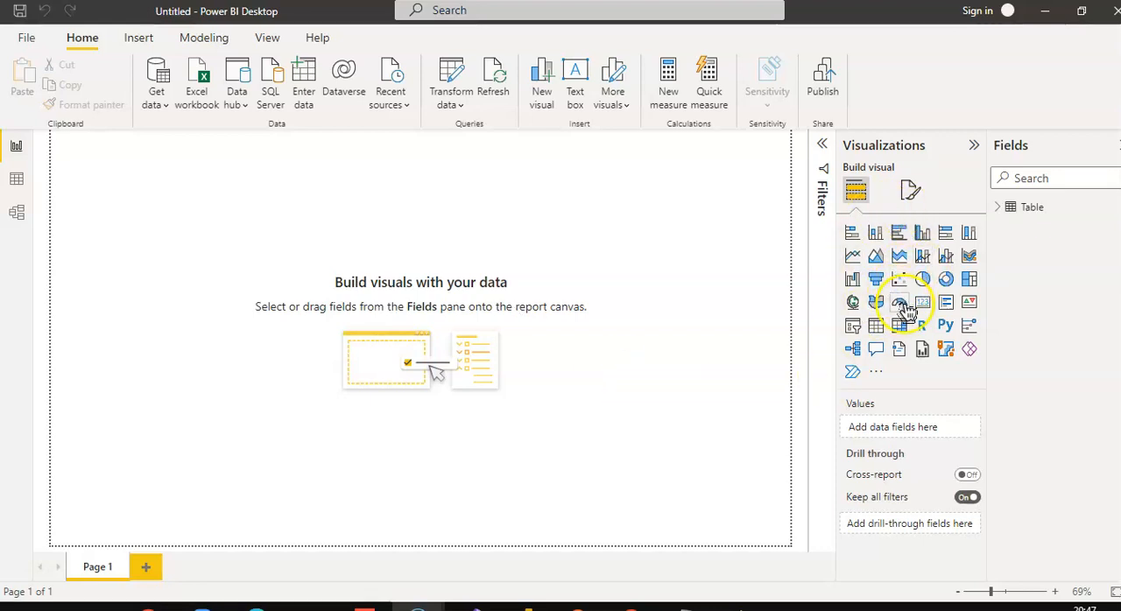
{"action": "mouse_move", "coordinate": [851, 301]}
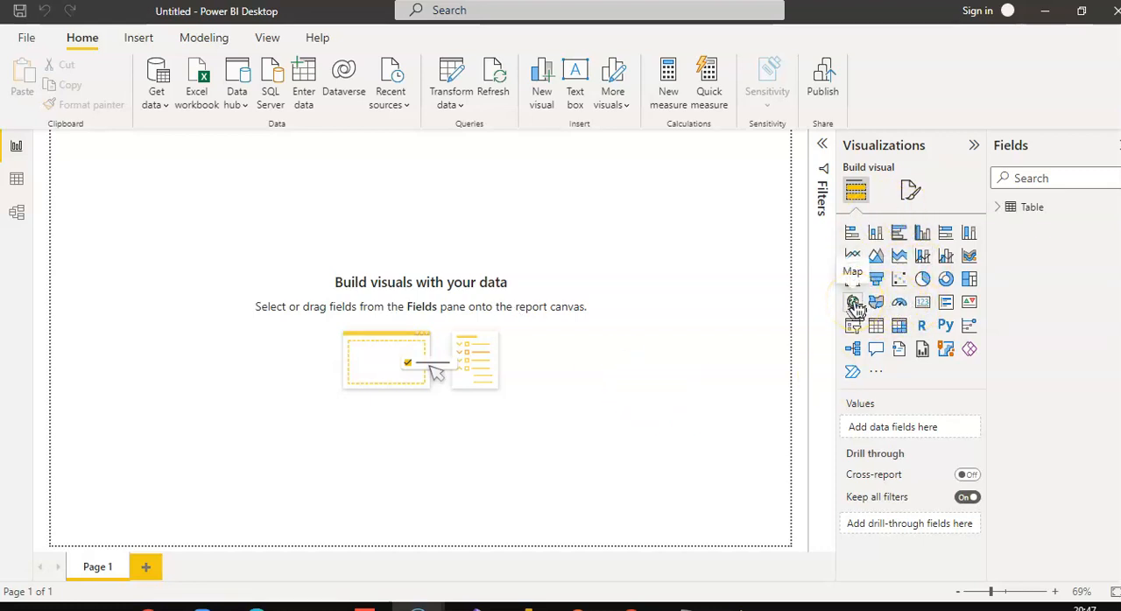
Step: Add a Map visual to the report page and enlarge it in Focus mode
{"action": "left_click", "coordinate": [851, 301]}
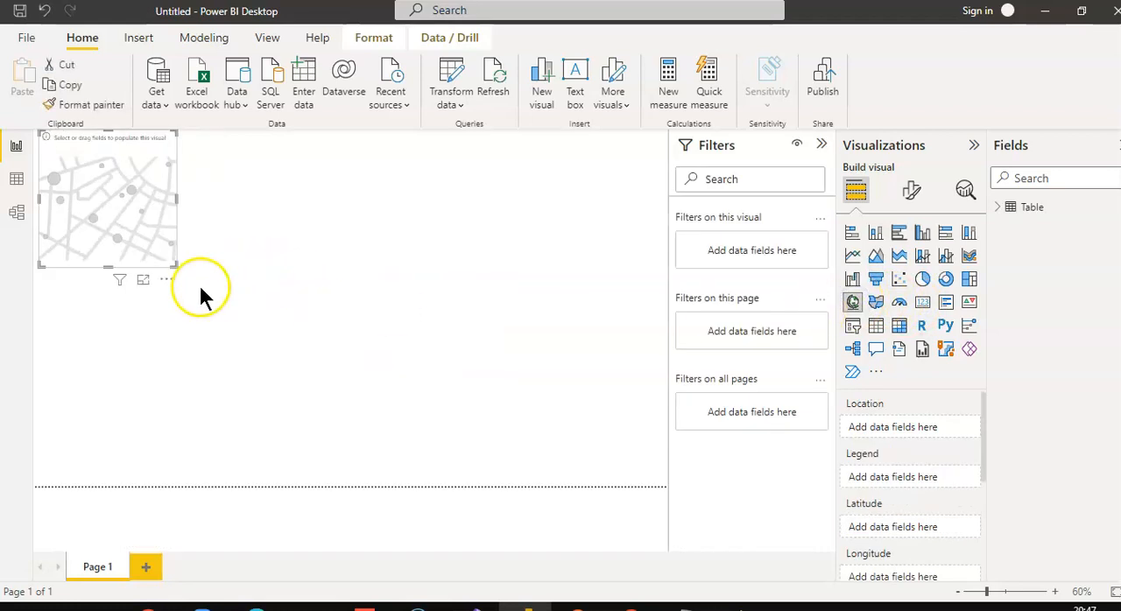
{"action": "mouse_move", "coordinate": [144, 282]}
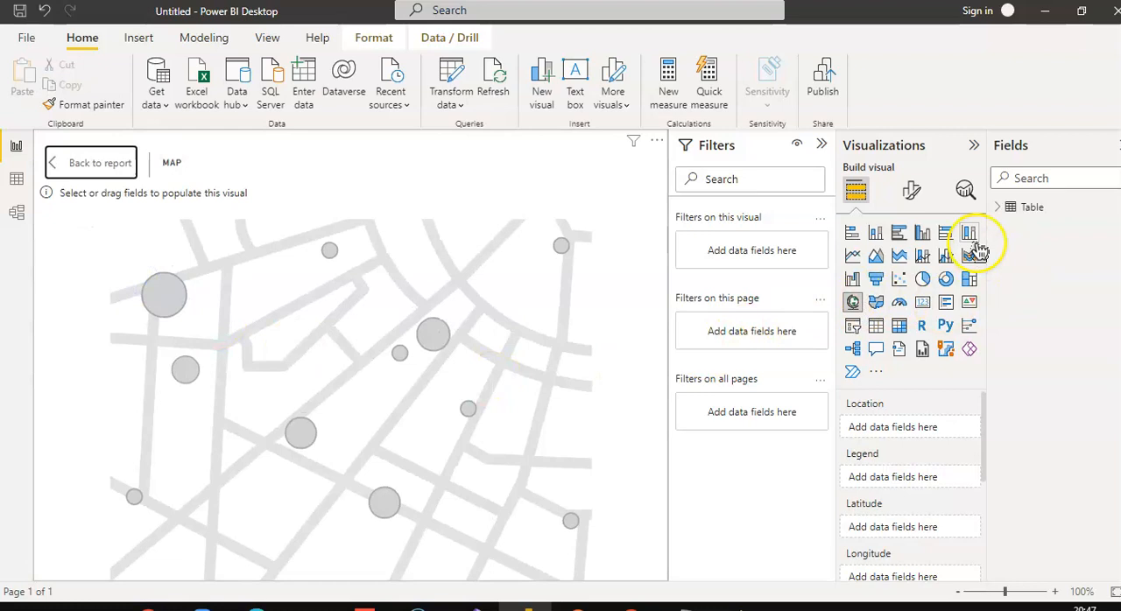
{"action": "left_click", "coordinate": [1019, 206]}
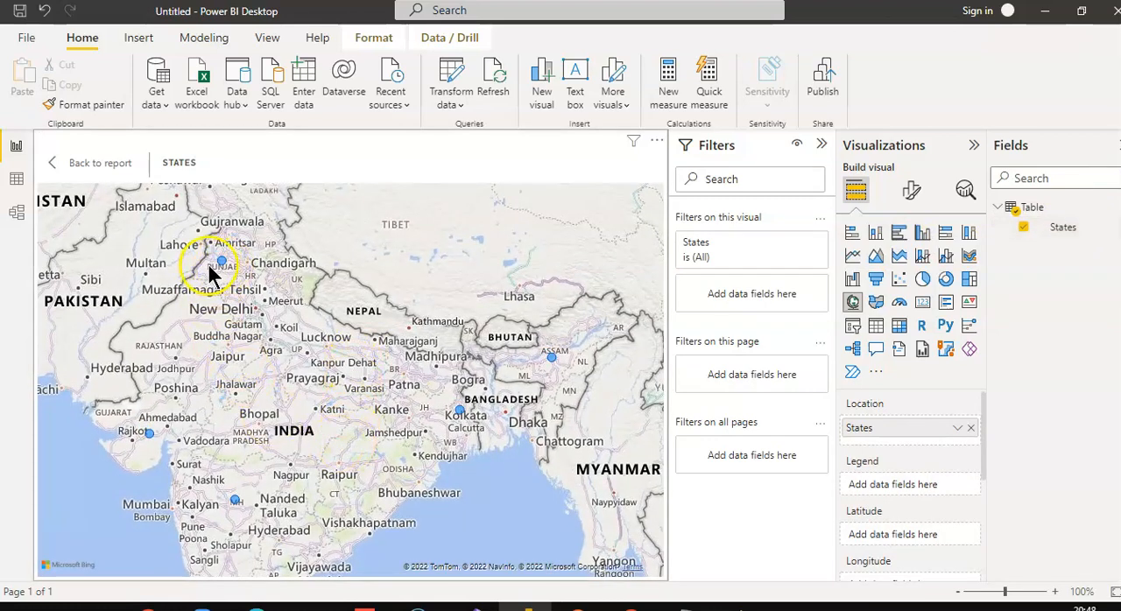
{"action": "mouse_move", "coordinate": [220, 270]}
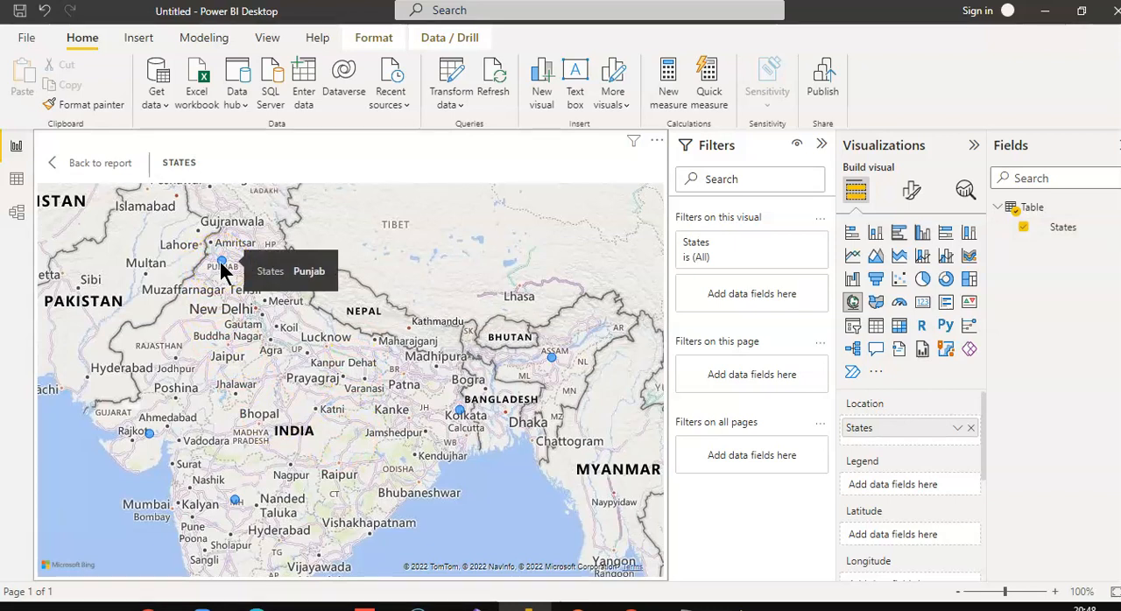
{"action": "mouse_move", "coordinate": [210, 476]}
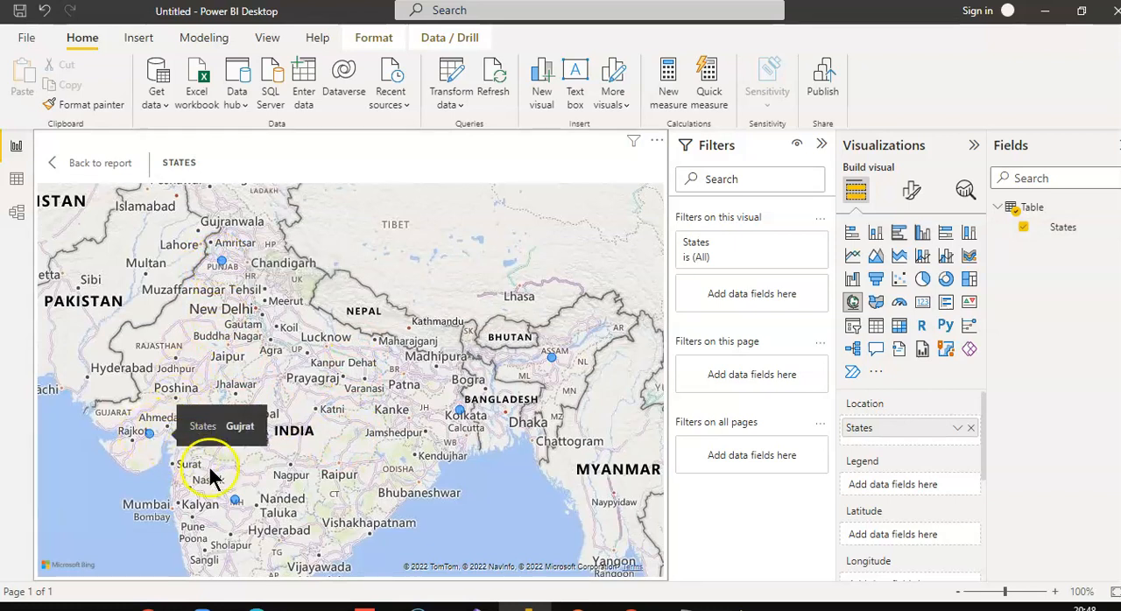
{"action": "mouse_move", "coordinate": [234, 511]}
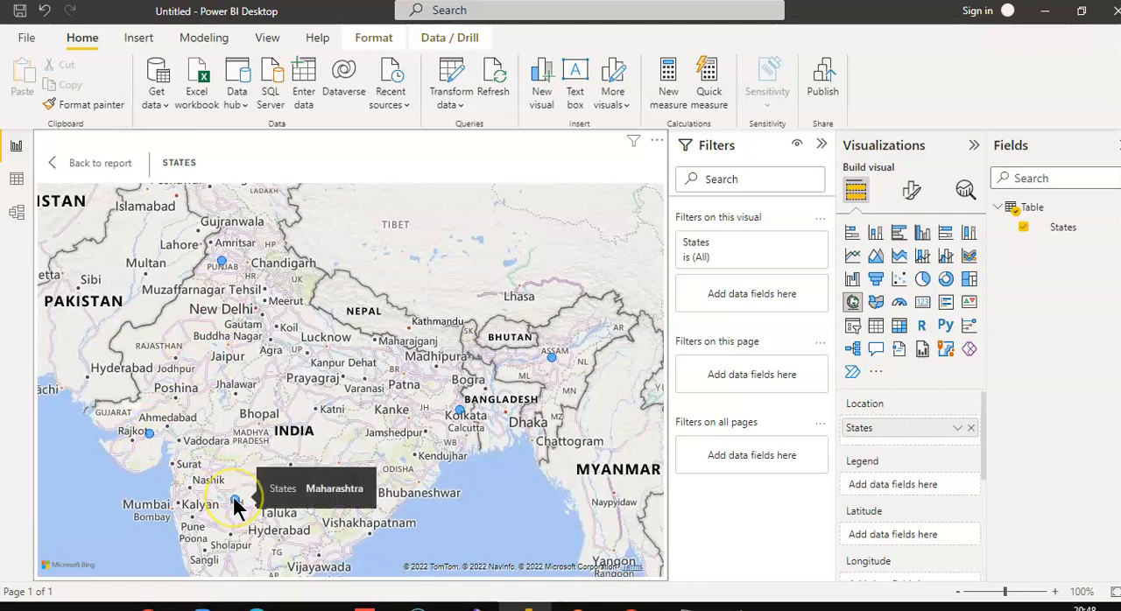
{"action": "mouse_move", "coordinate": [462, 428]}
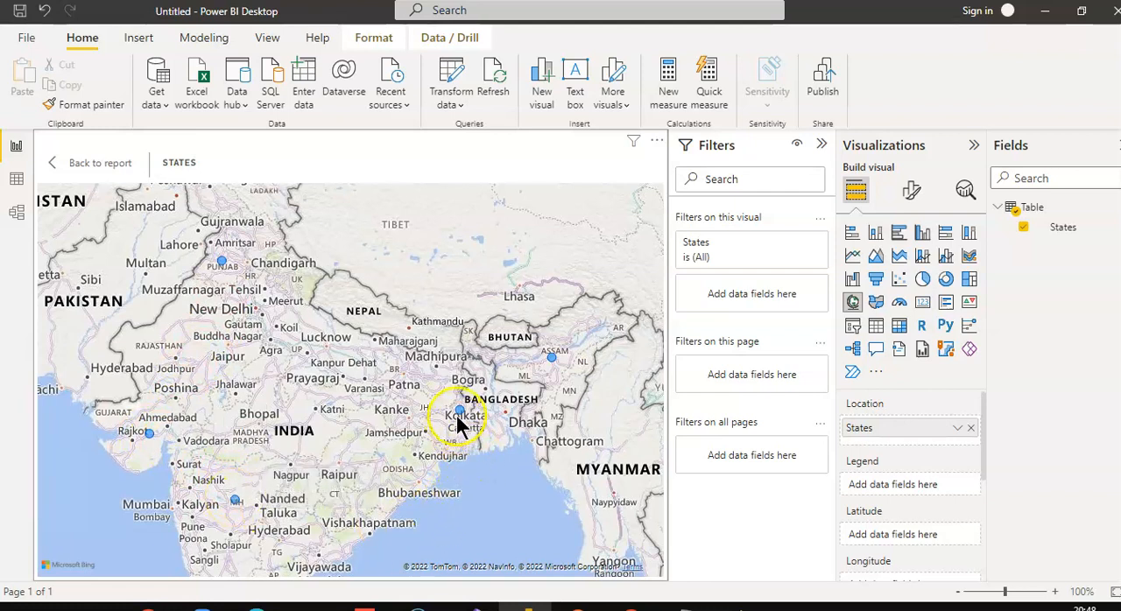
{"action": "mouse_move", "coordinate": [550, 359]}
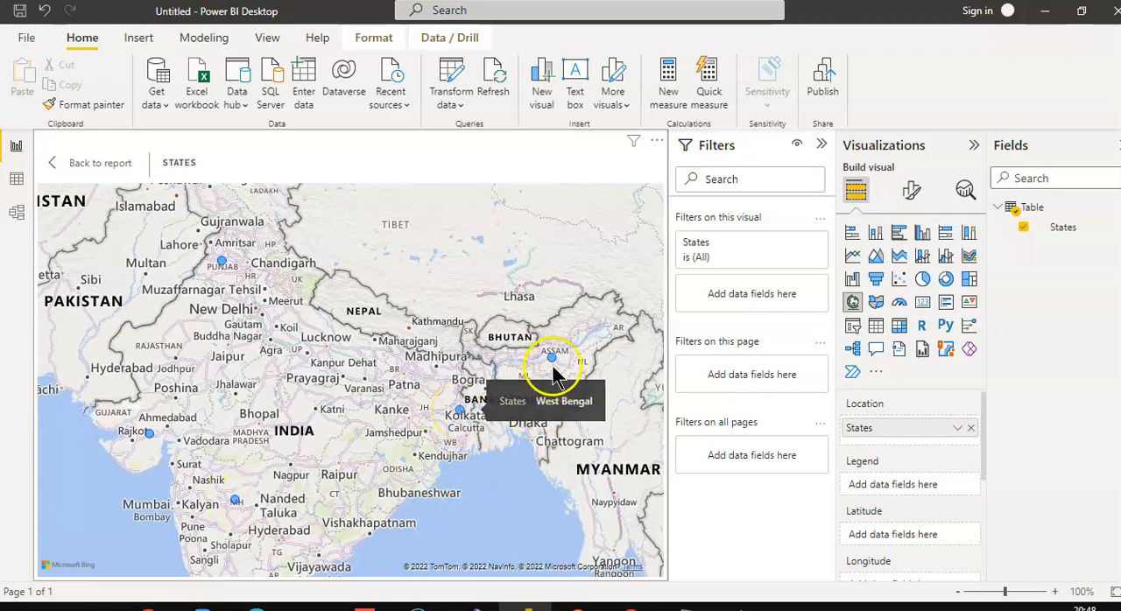
{"action": "mouse_move", "coordinate": [552, 371]}
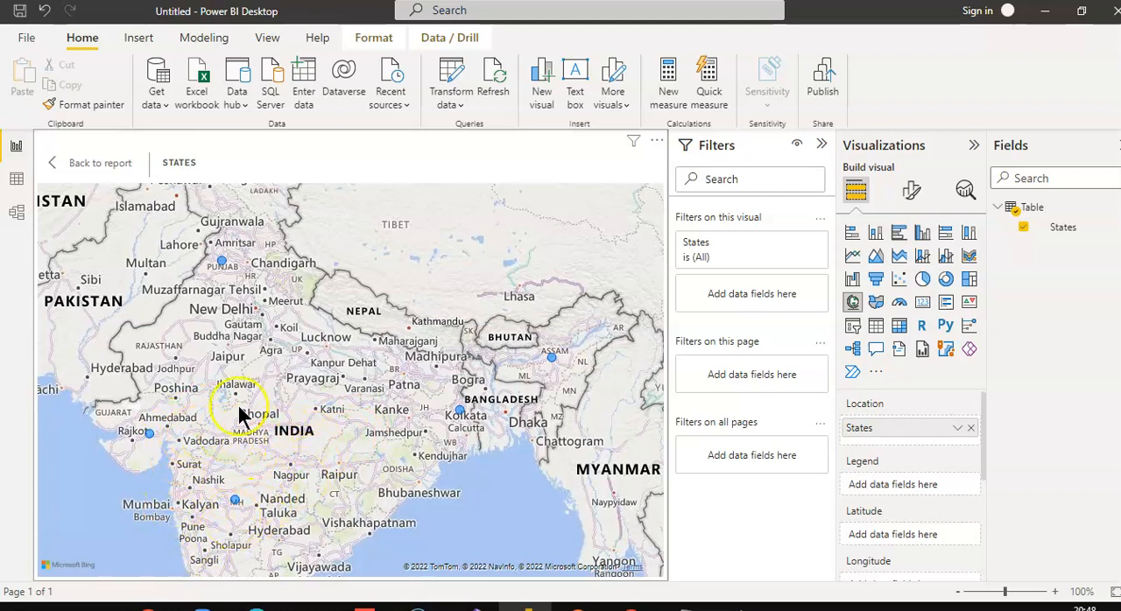
{"action": "mouse_move", "coordinate": [231, 262]}
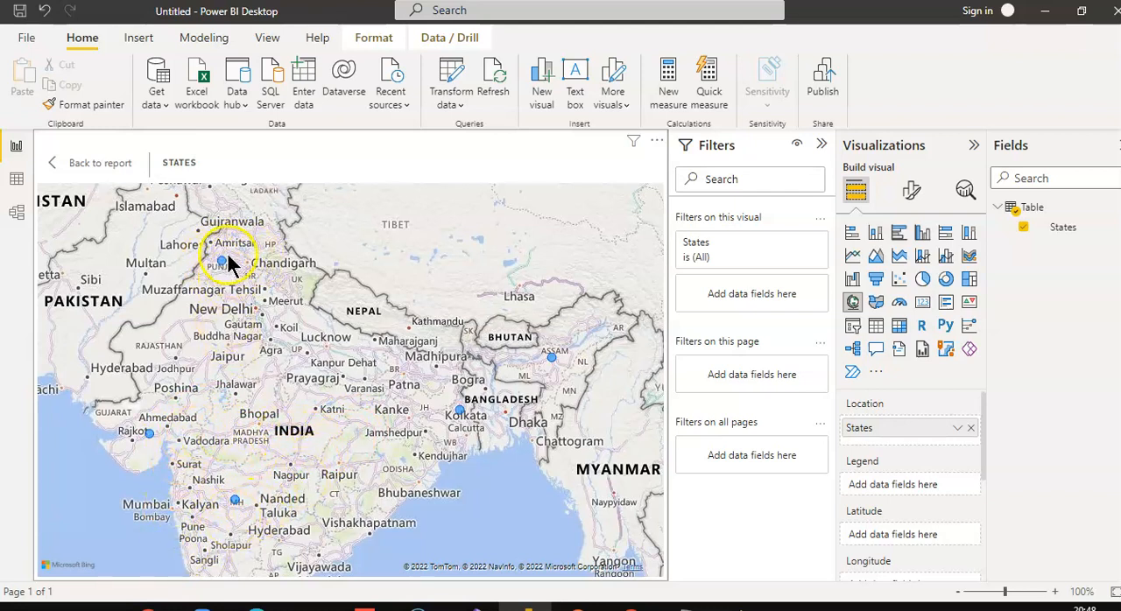
{"action": "mouse_move", "coordinate": [469, 392]}
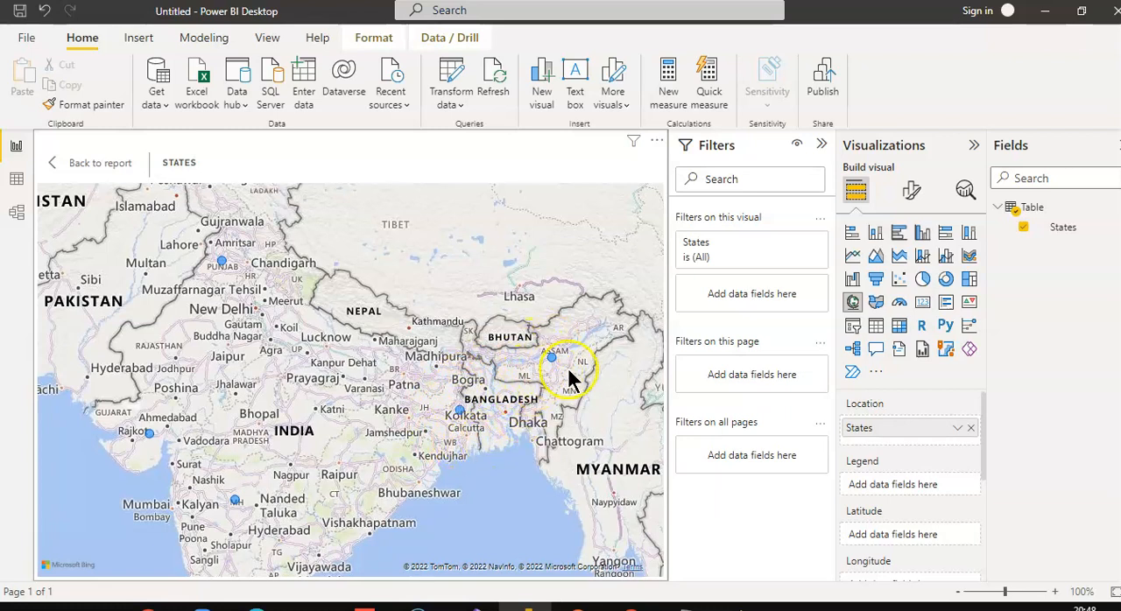
{"action": "mouse_move", "coordinate": [562, 348]}
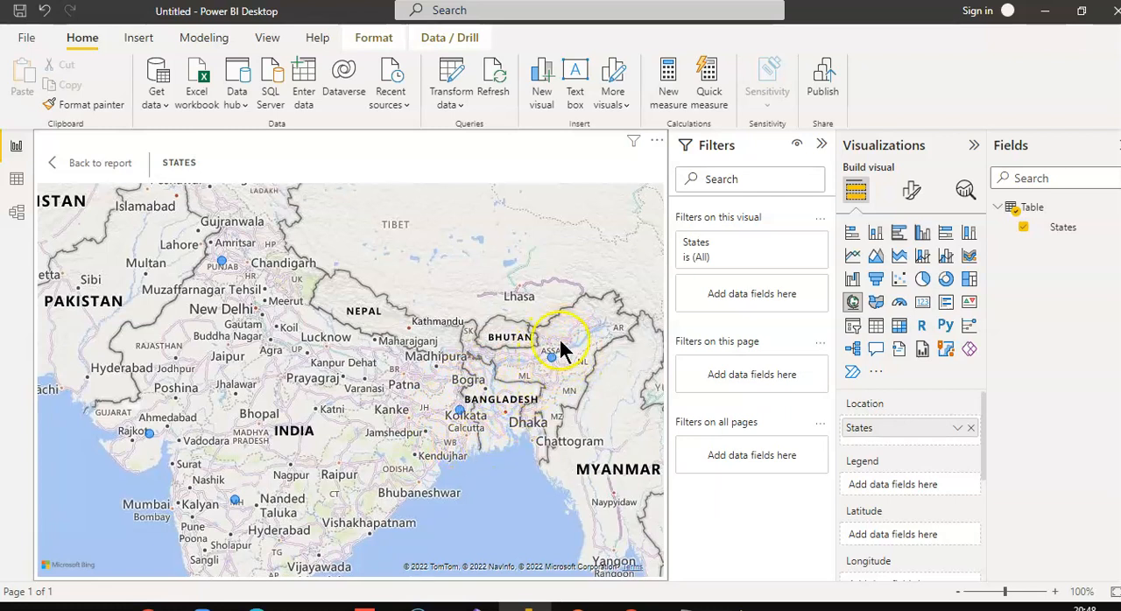
{"action": "mouse_move", "coordinate": [587, 361]}
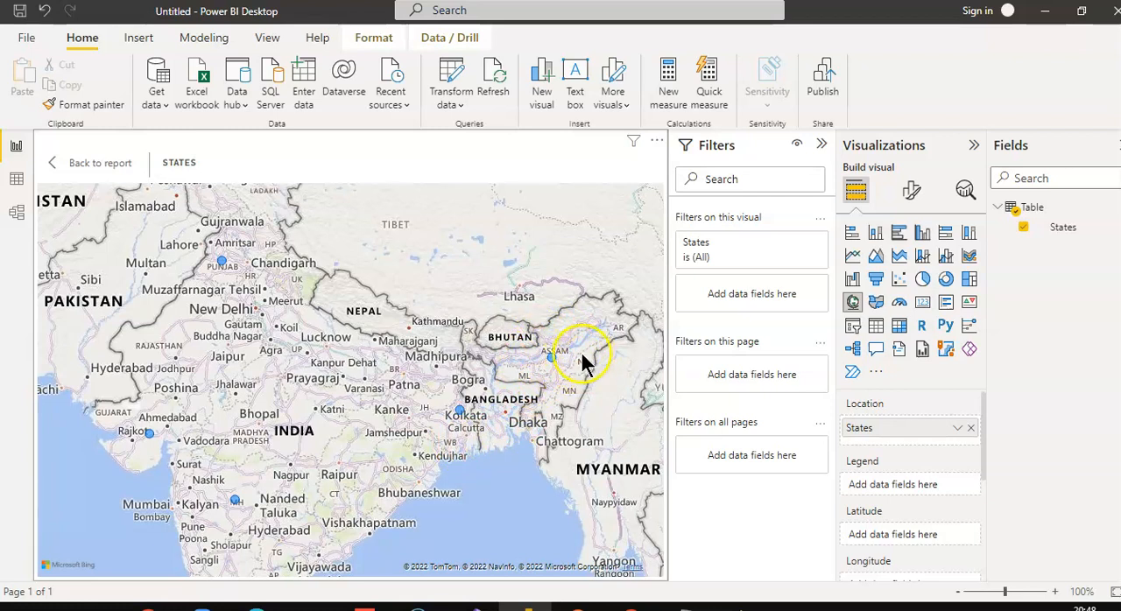
{"action": "mouse_move", "coordinate": [392, 322]}
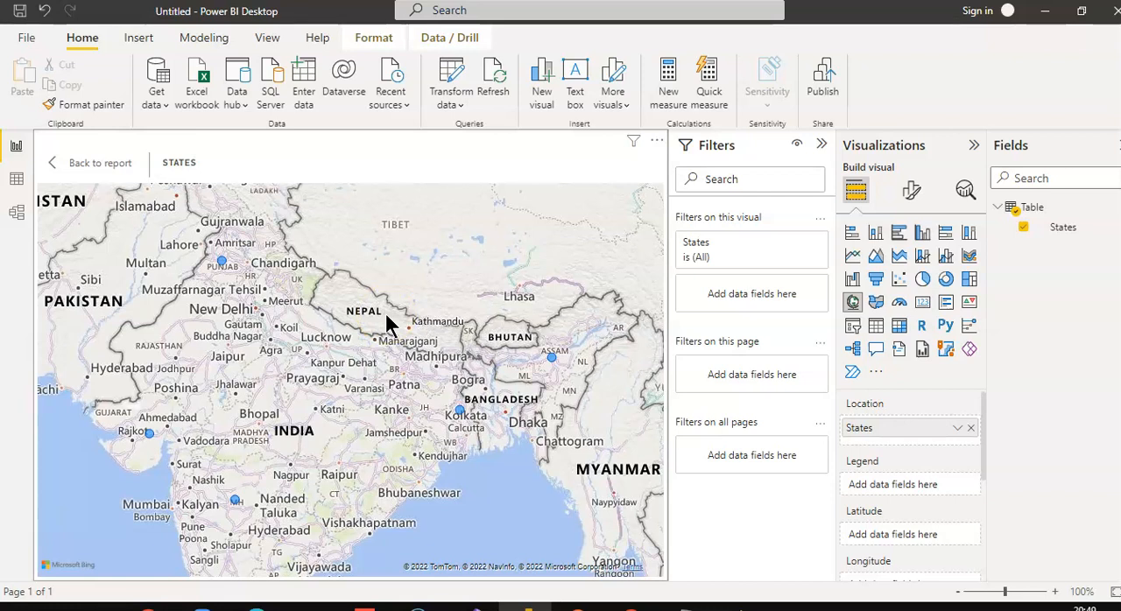
{"action": "mouse_move", "coordinate": [403, 158]}
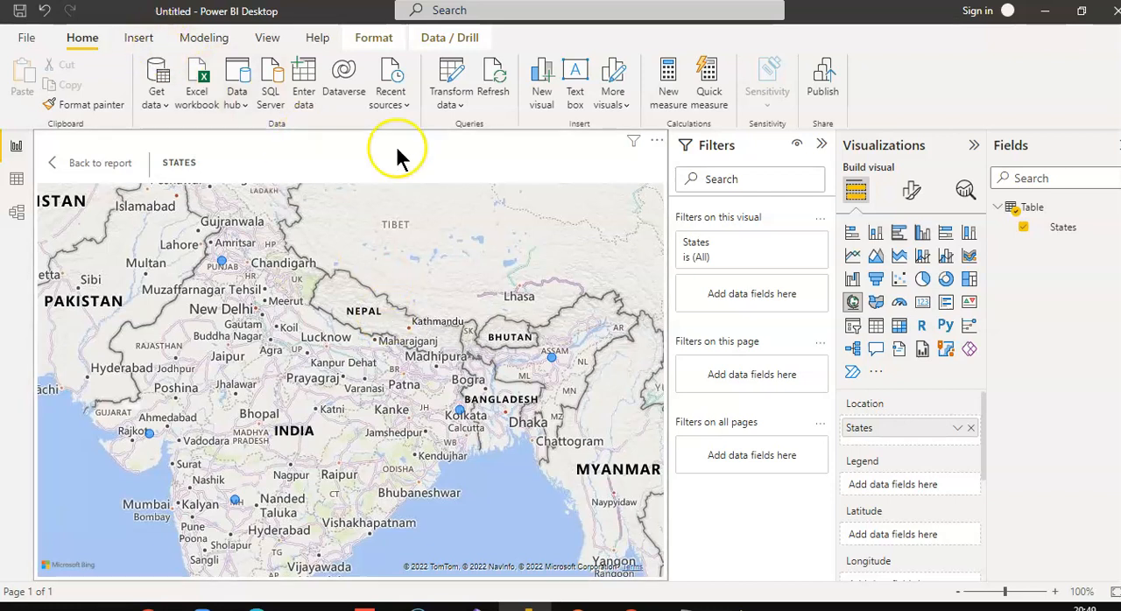
{"action": "mouse_move", "coordinate": [518, 318]}
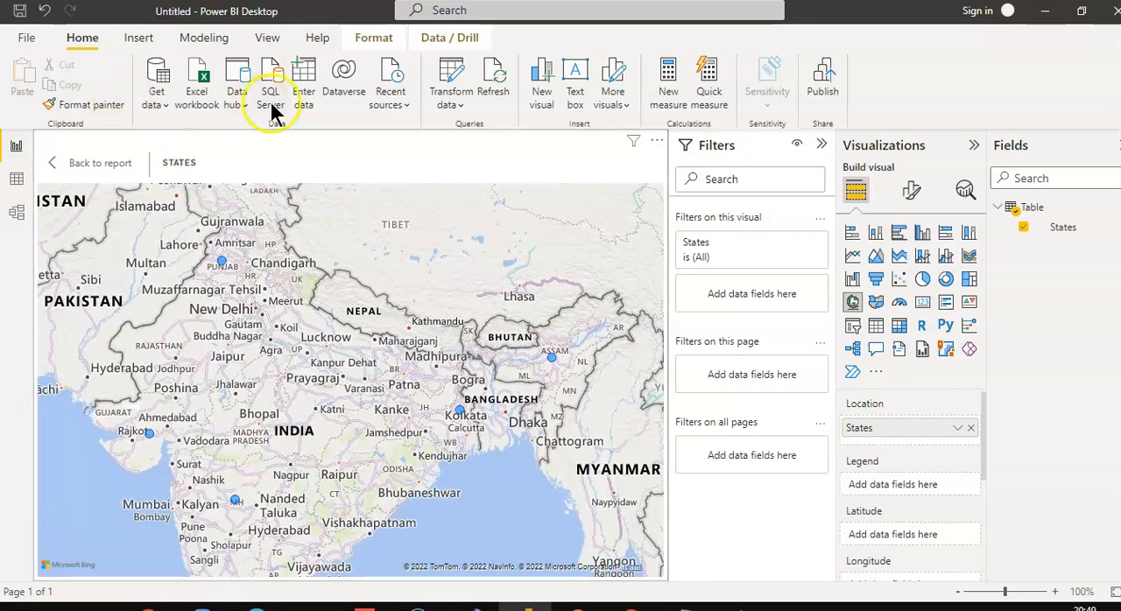
{"action": "mouse_move", "coordinate": [347, 109]}
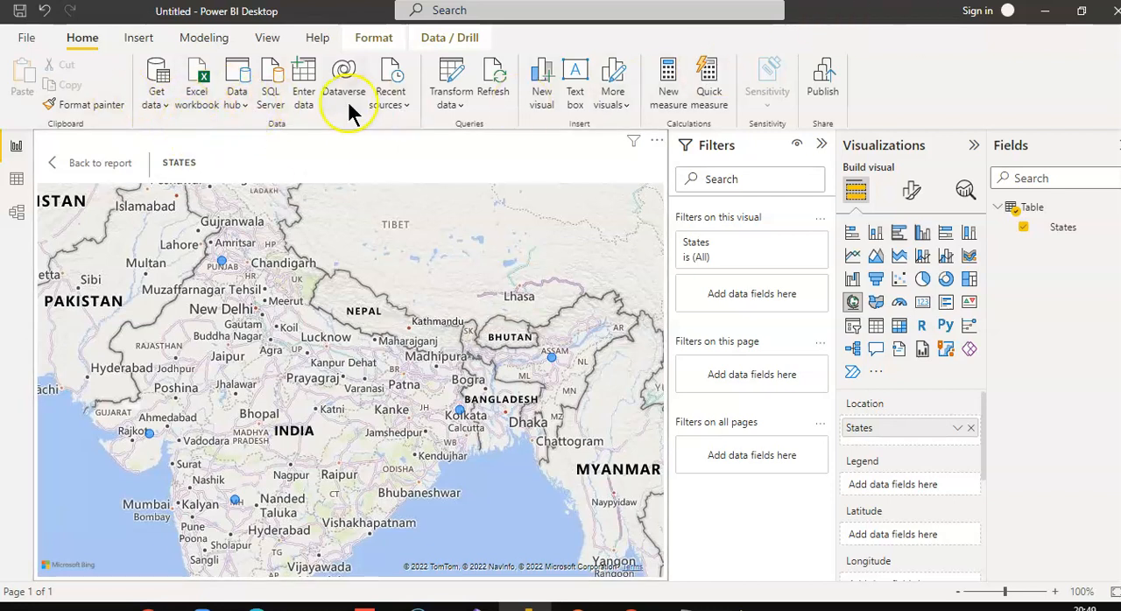
{"action": "mouse_move", "coordinate": [1042, 235]}
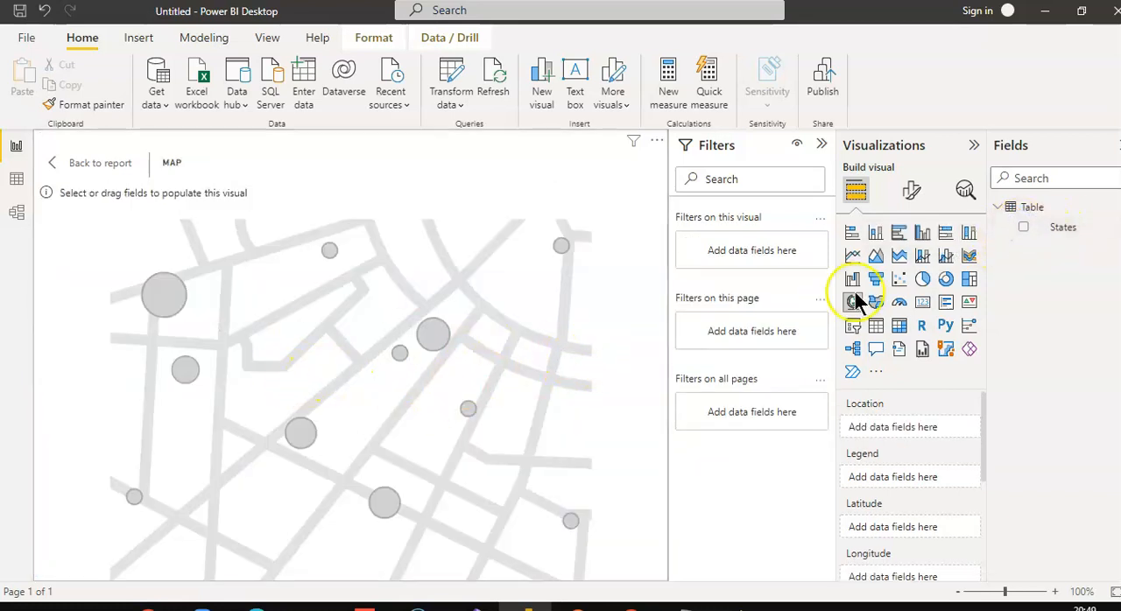
{"action": "left_click", "coordinate": [1029, 228]}
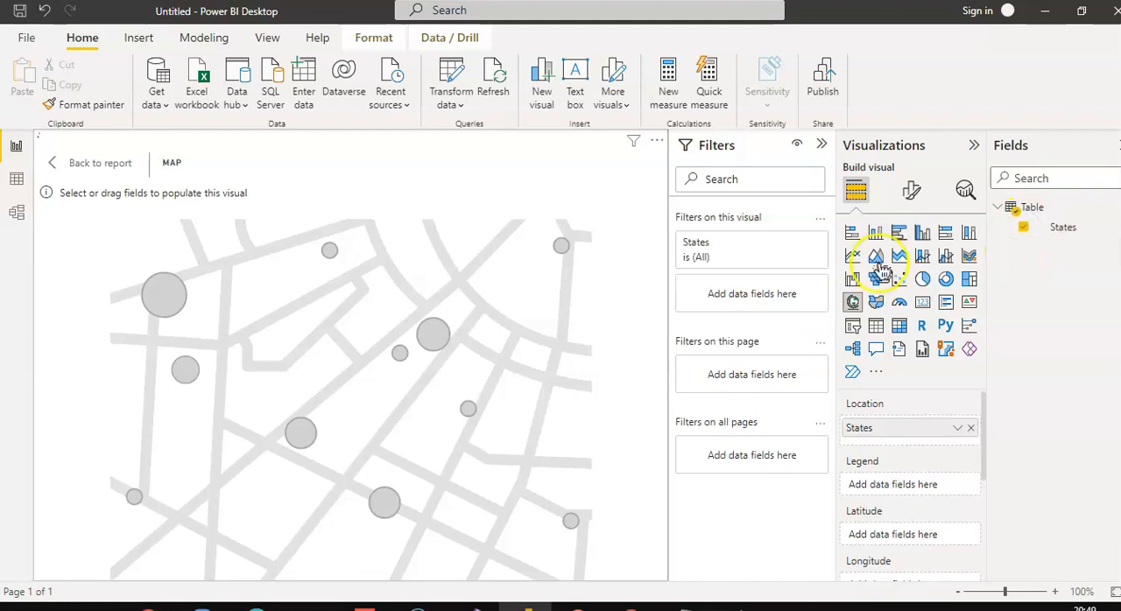